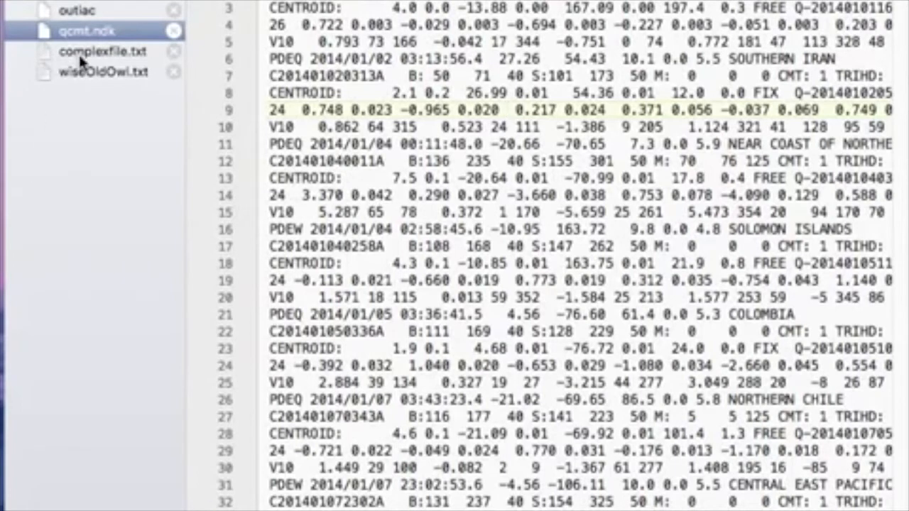
- List the current folder with ls and display the owl poem with cat wiseOldOwl.txt
left_click(102, 71)
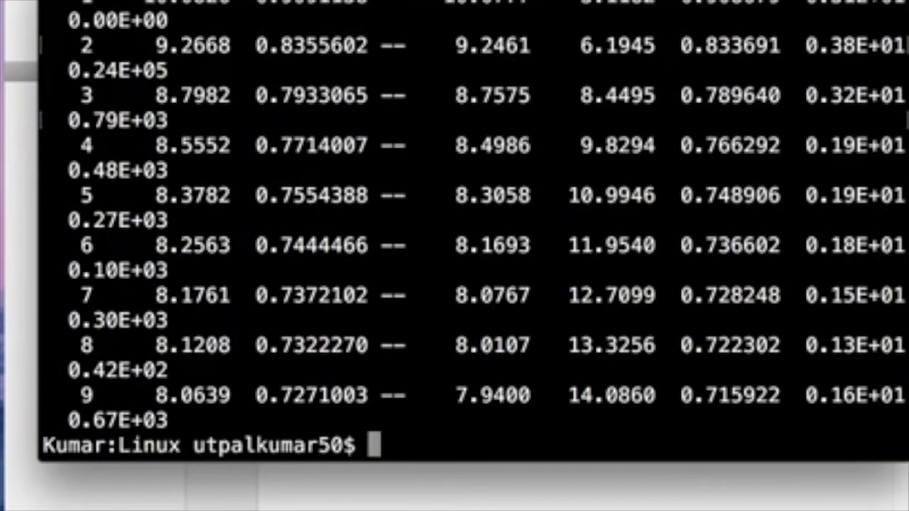
type("ls")
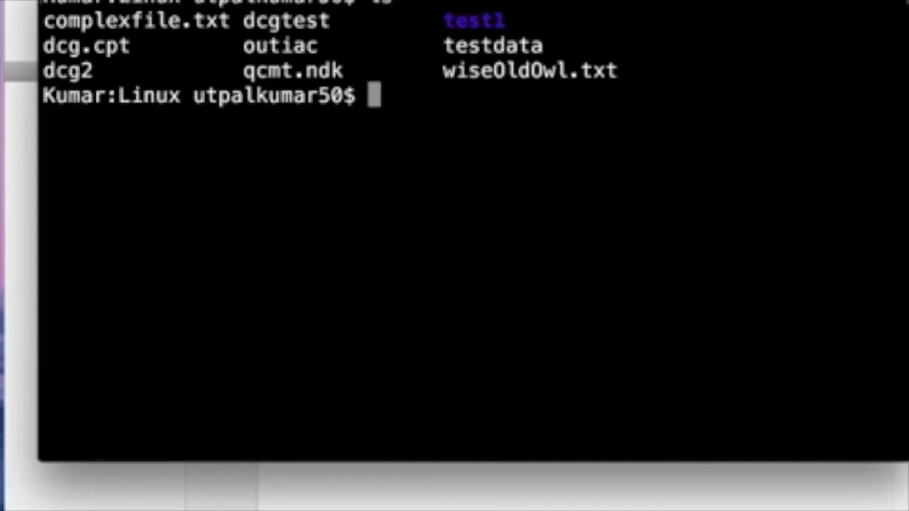
type("cat")
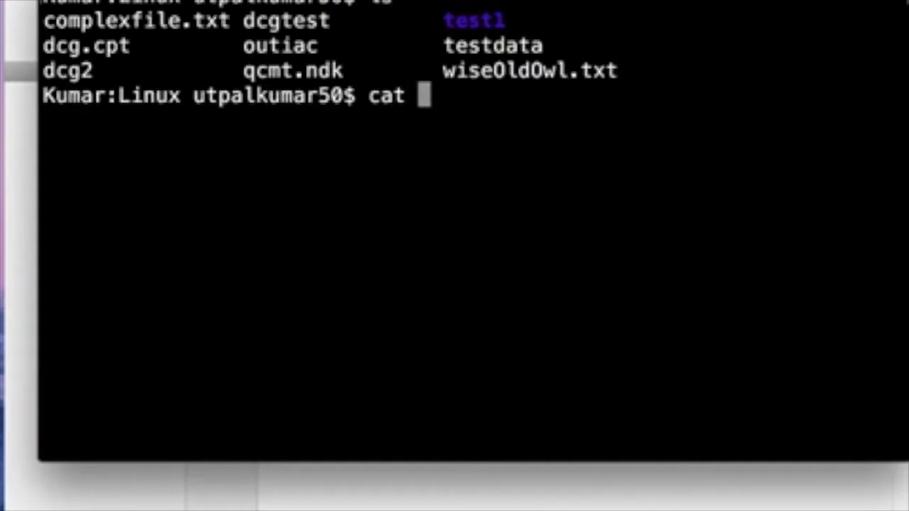
type("wiseOldOwl.txt")
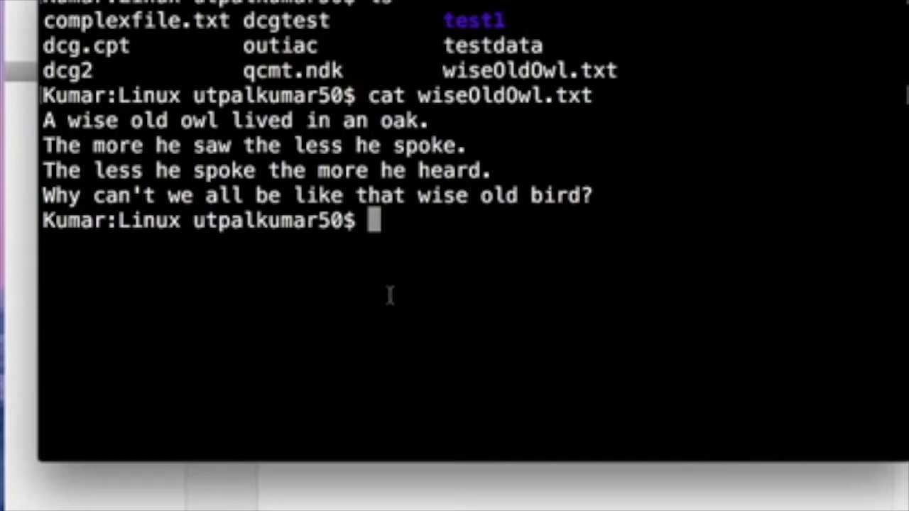
- Run awk '{print NF}' wiseOldOwl.txt to get field counts 8, 8, 8 and 10
type("awk")
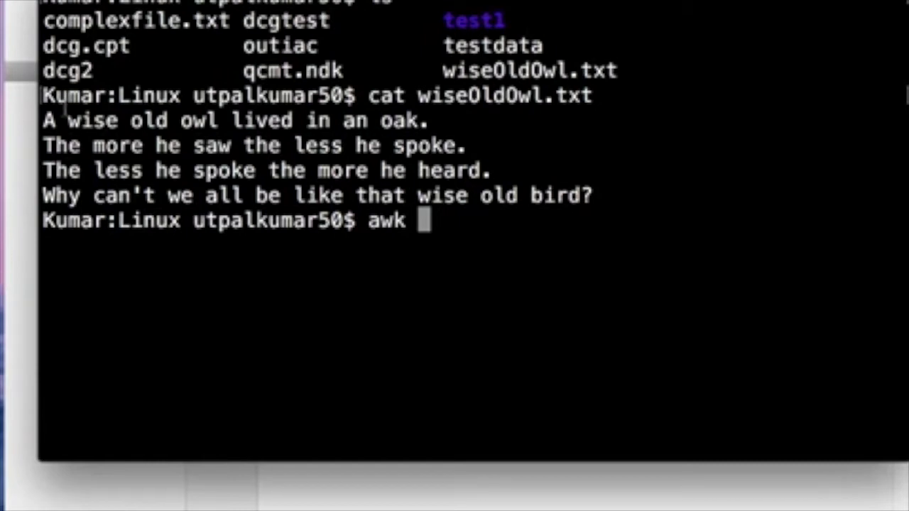
type("'")
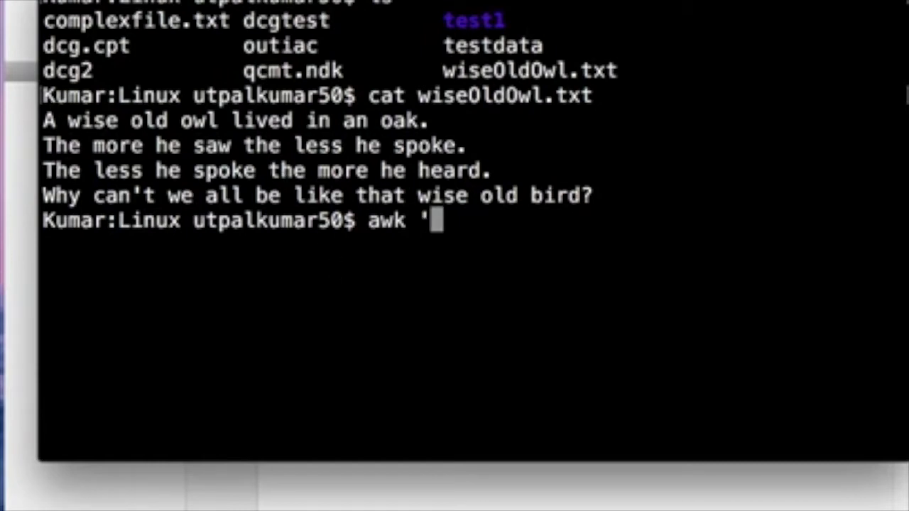
type("{pri")
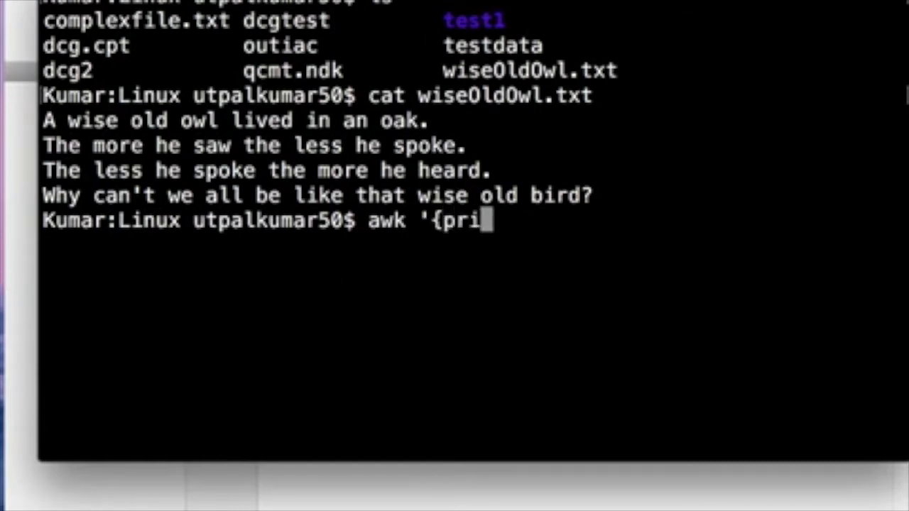
type("nt NF")
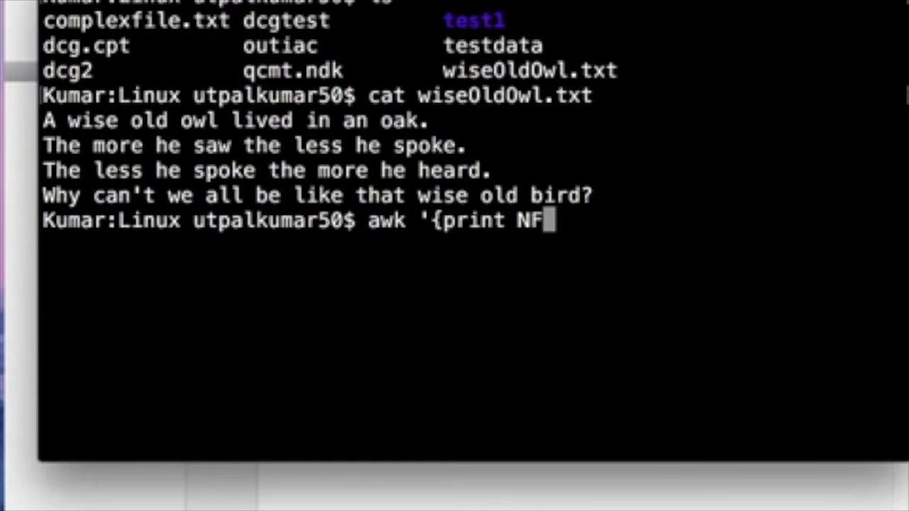
type("}")
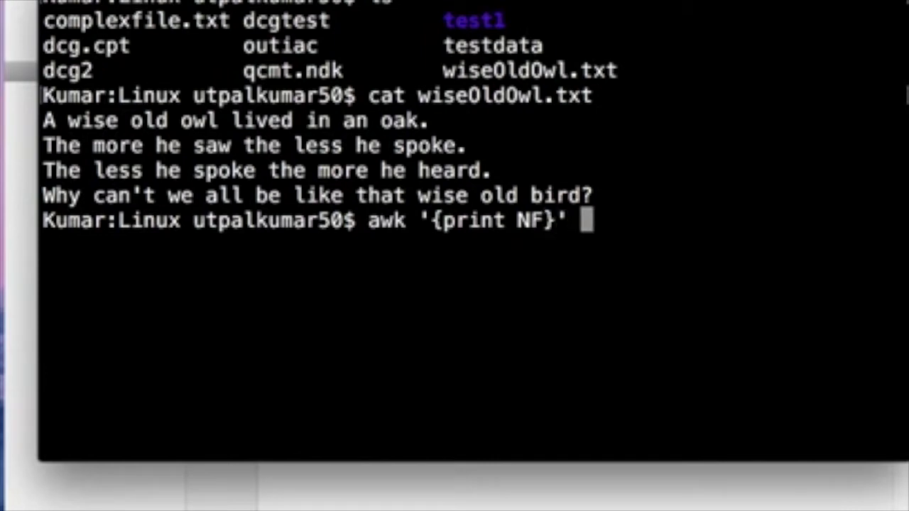
type("wiseOldOwl.txt")
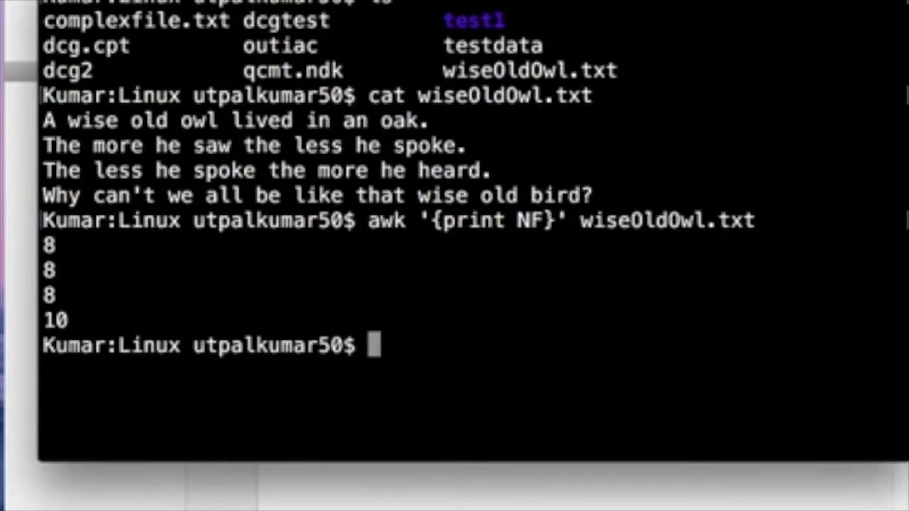
mouse_move(153, 327)
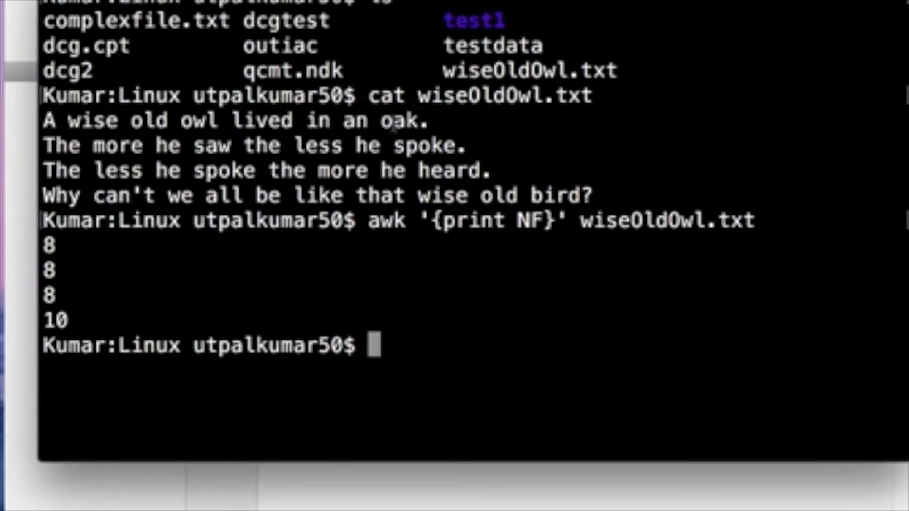
mouse_move(518, 192)
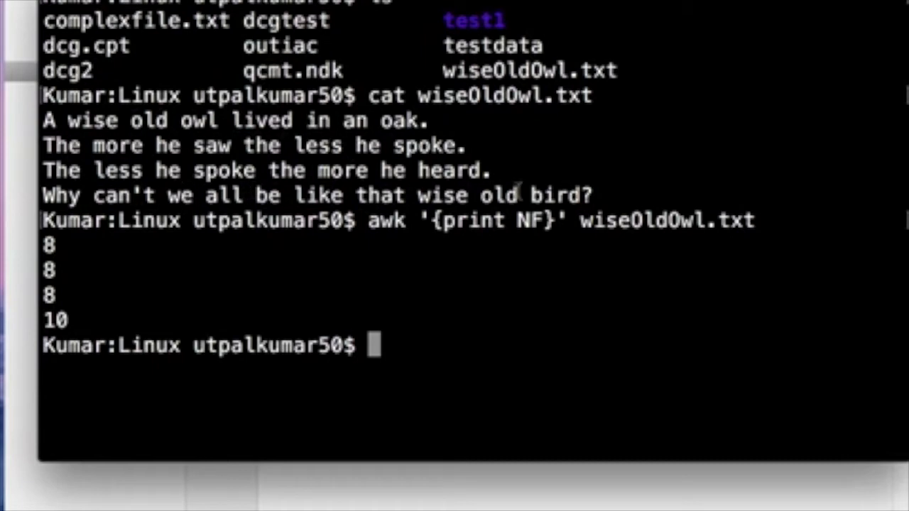
mouse_move(670, 298)
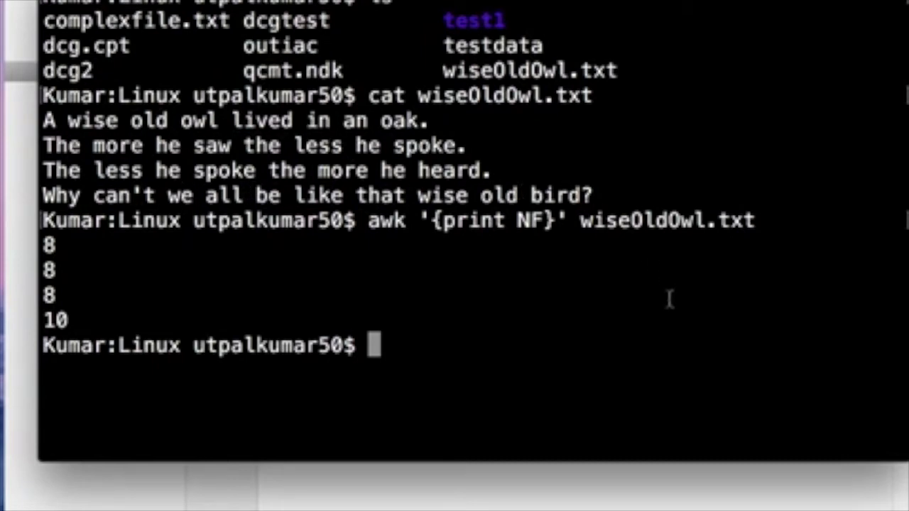
- Filter with awk 'NF==10', printing the count 10 and then the full matching line via $0
key("Up")
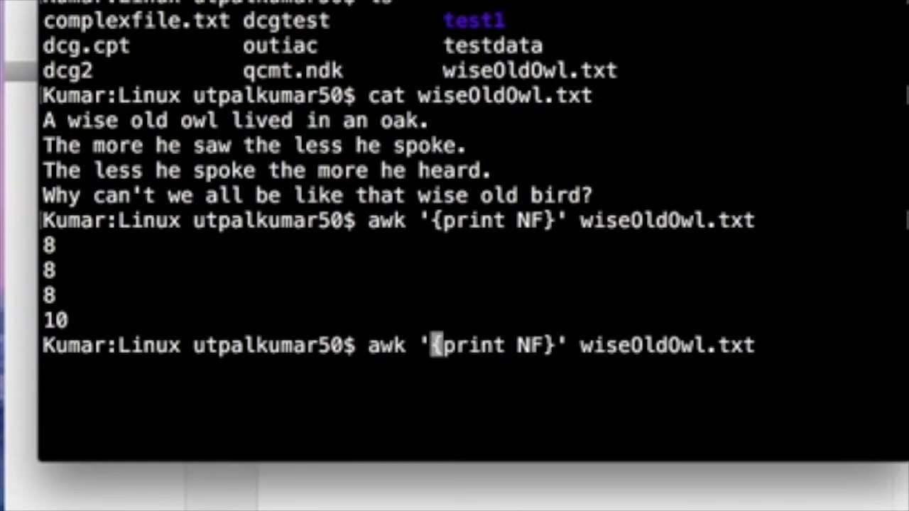
type("NF")
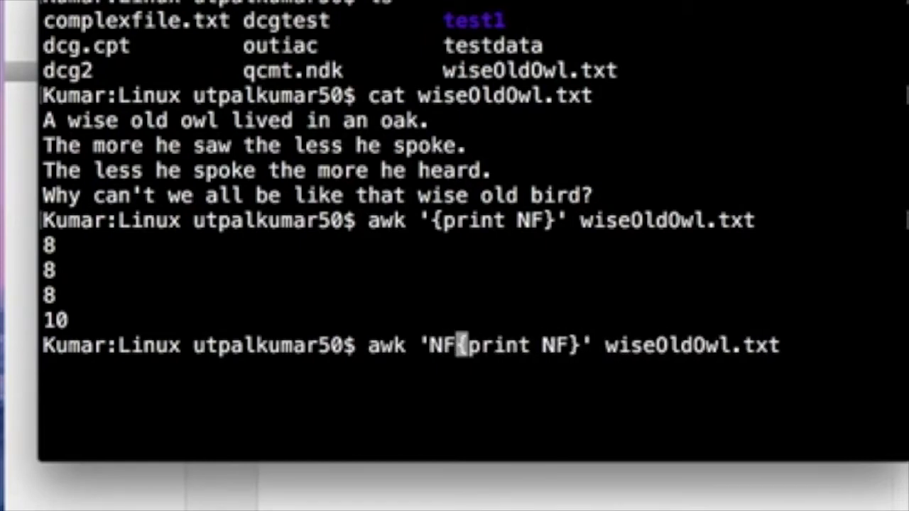
type("==10")
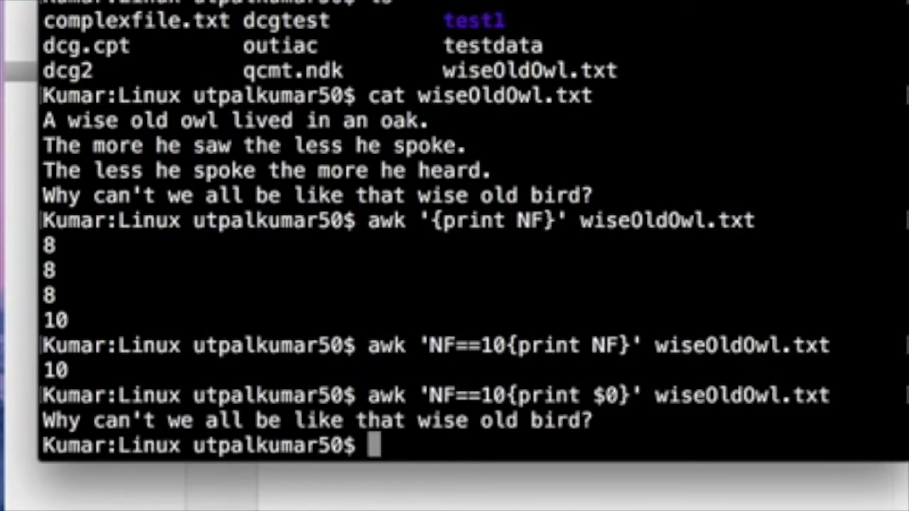
type("awk 'NF==10{print $0}' wiseOldOwl.txt")
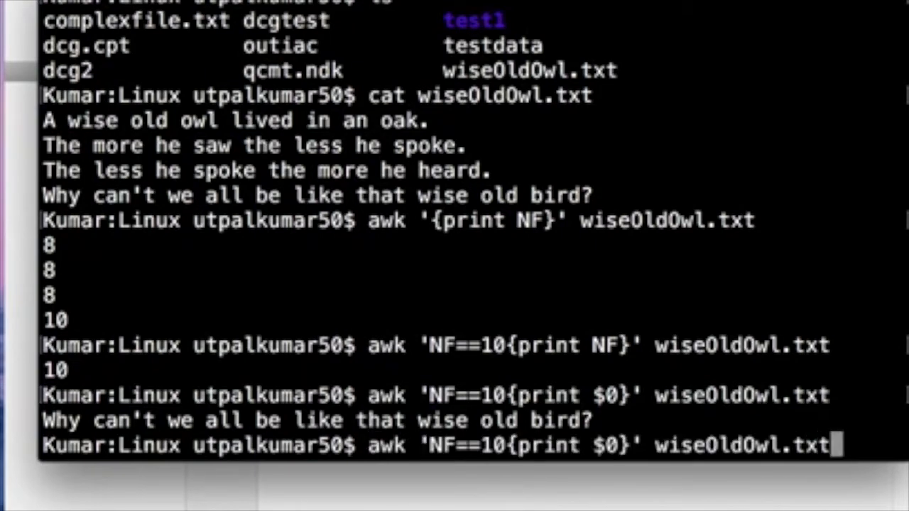
type("| ak")
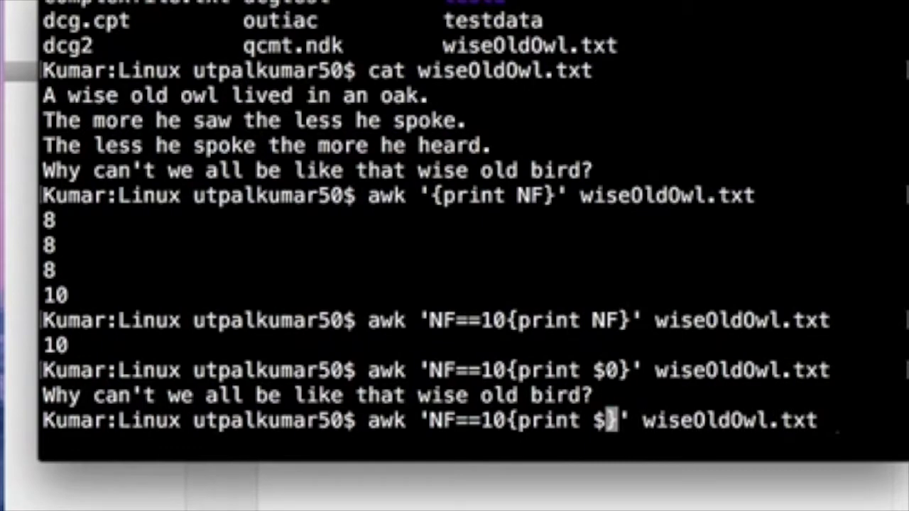
- Print the ten-word line's last field "bird?" with awk 'NF==10{print $NF}'
type("$")
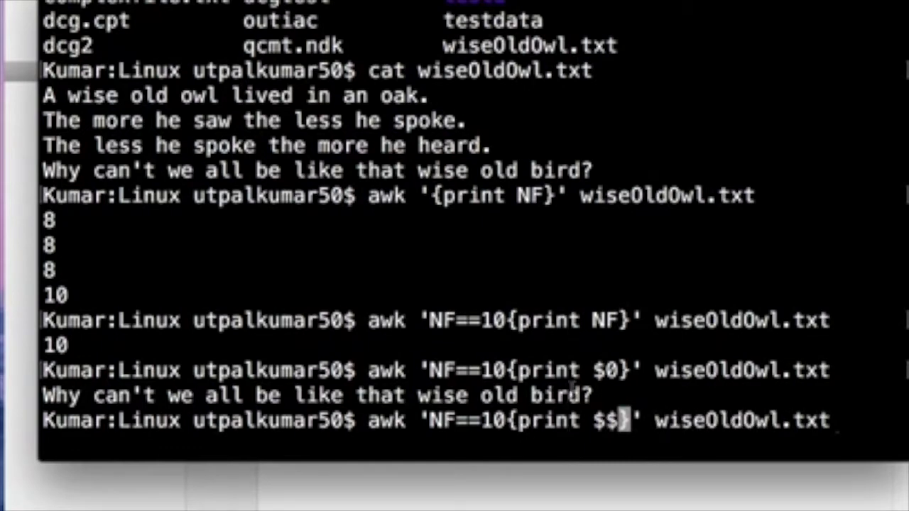
key("Backspace")
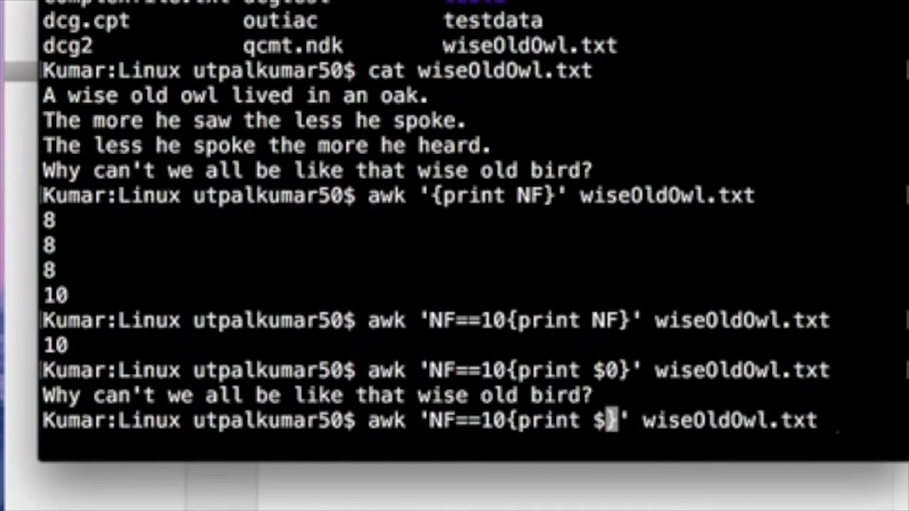
type("NF")
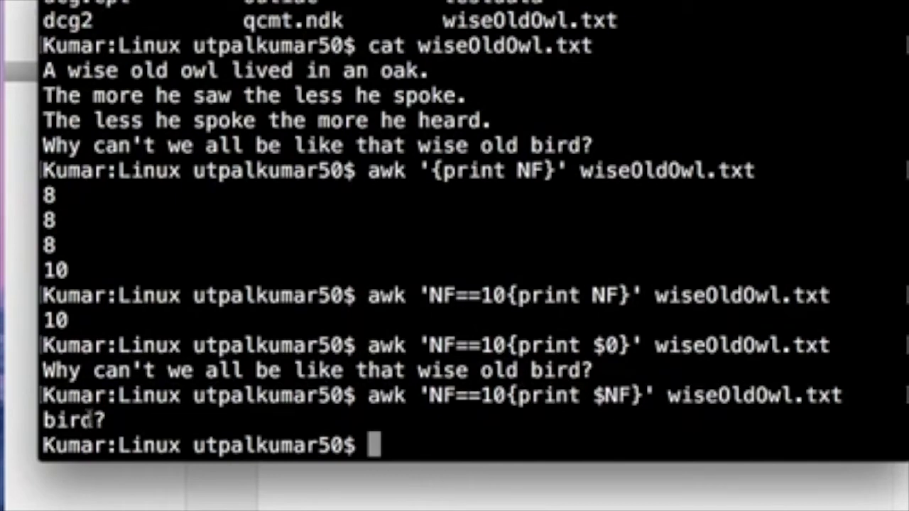
mouse_move(245, 376)
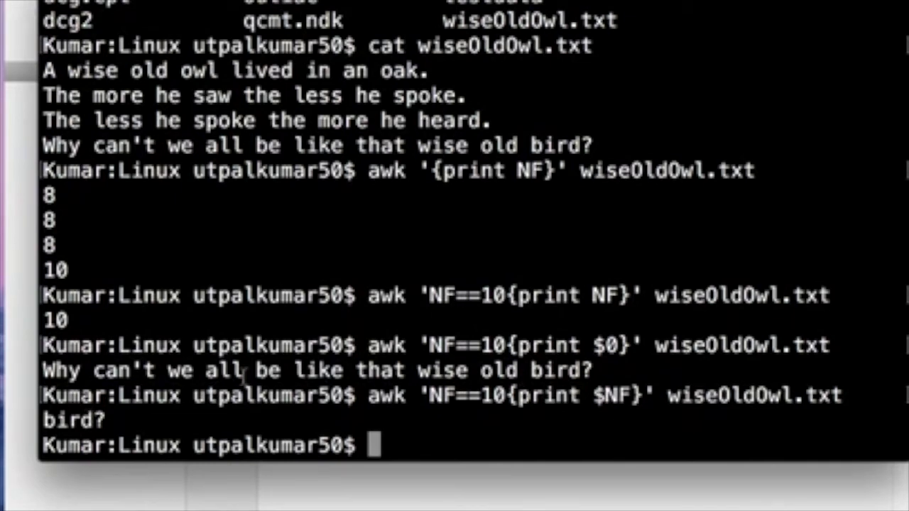
type("awk 'NF==10{print $NF}' wiseOldOwl.txt")
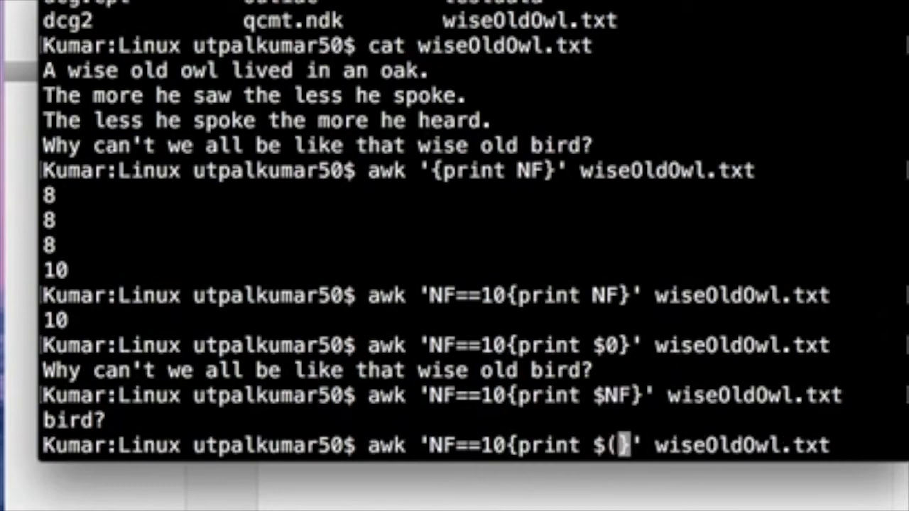
- Print its second-to-last field "old" with awk 'NF==10{print $(NF-1)}'
key("BackSpace")
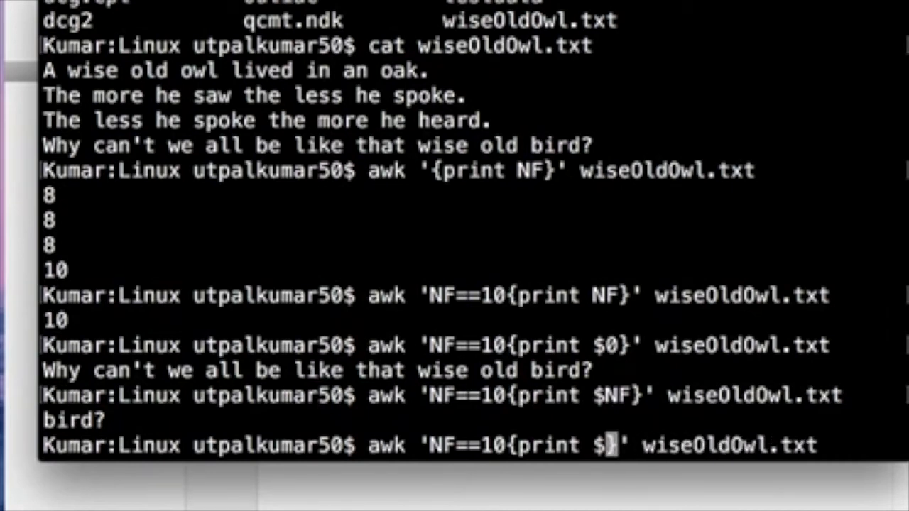
type("(NF -1")
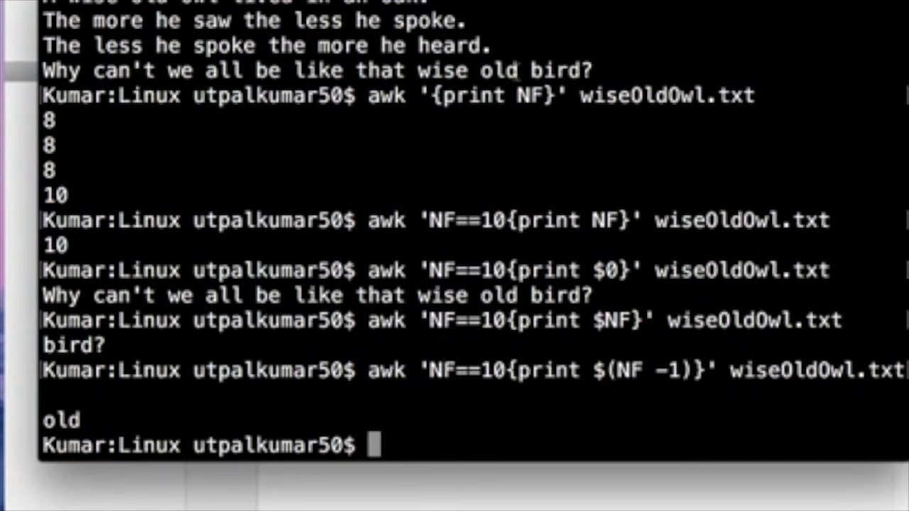
double_click(499, 71)
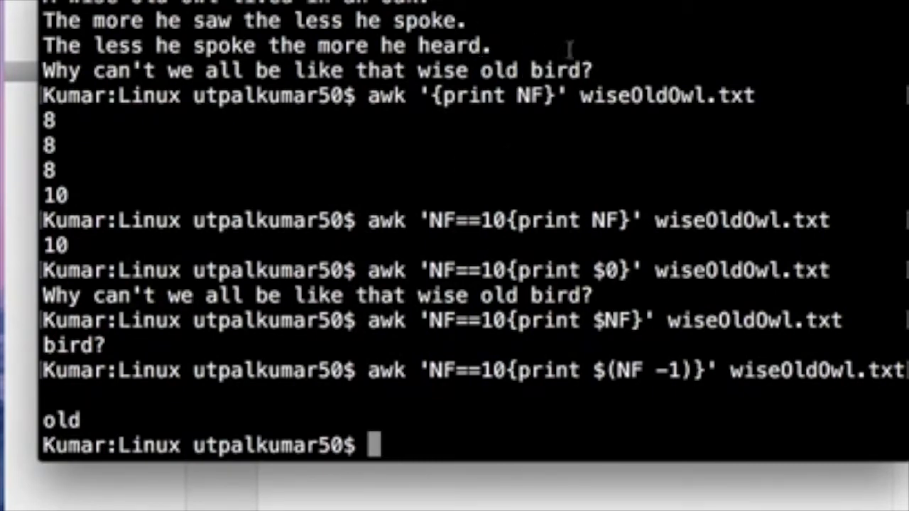
mouse_move(13, 81)
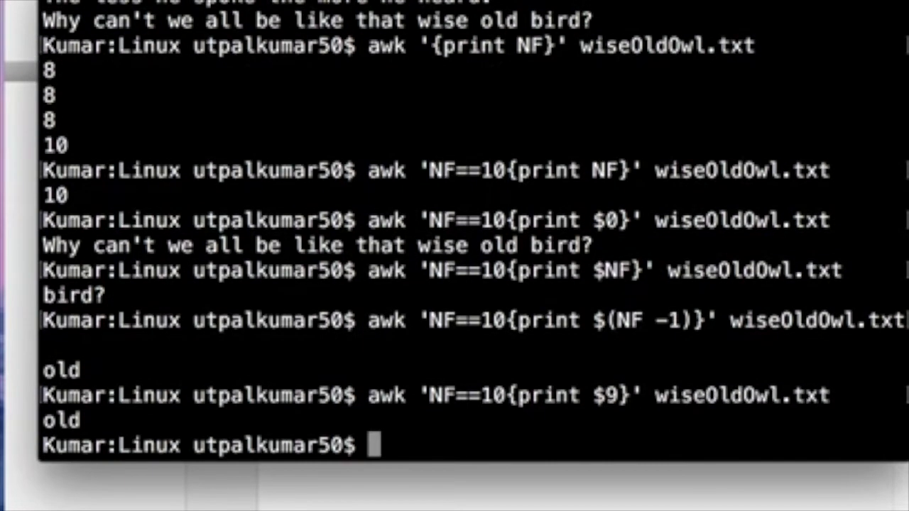
- Print field 9 ("old"), then field 9000000 giving a blank line, and list the directory with ls
type("awk 'NF==10{print $9}' wiseOldOwl.txt")
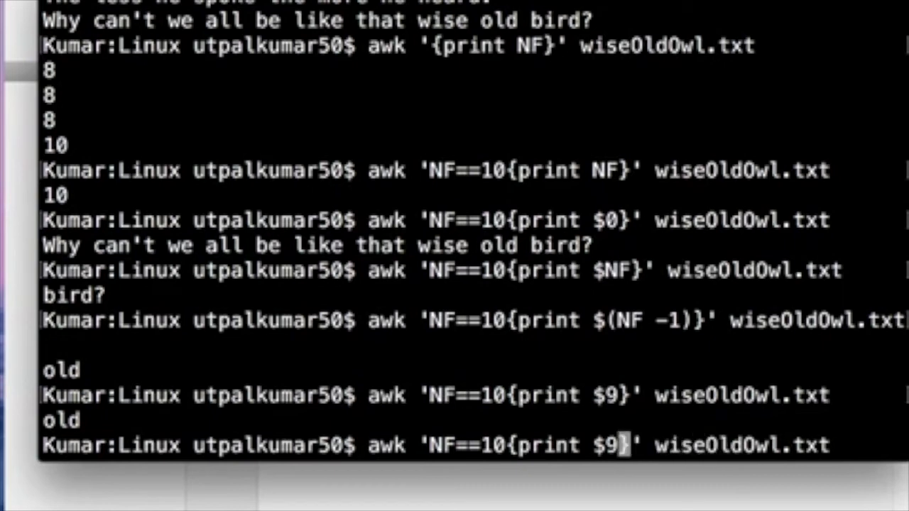
type("000000")
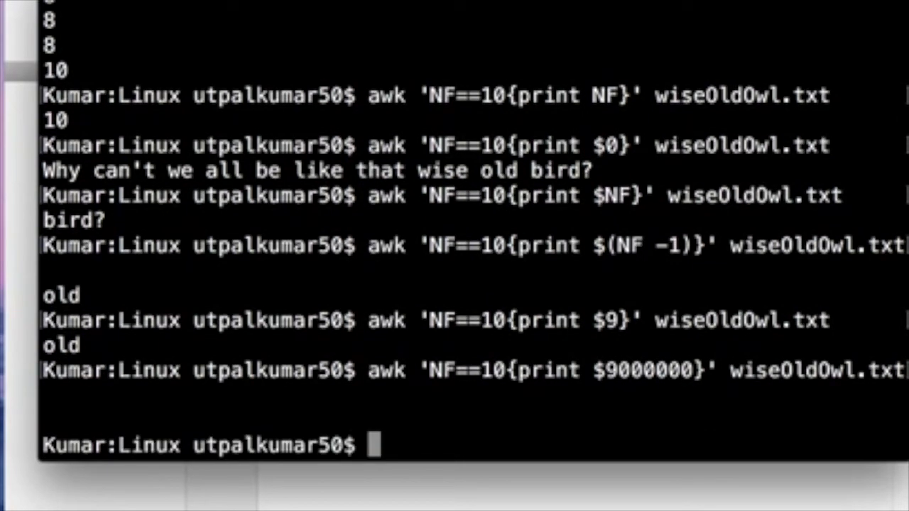
mouse_move(693, 367)
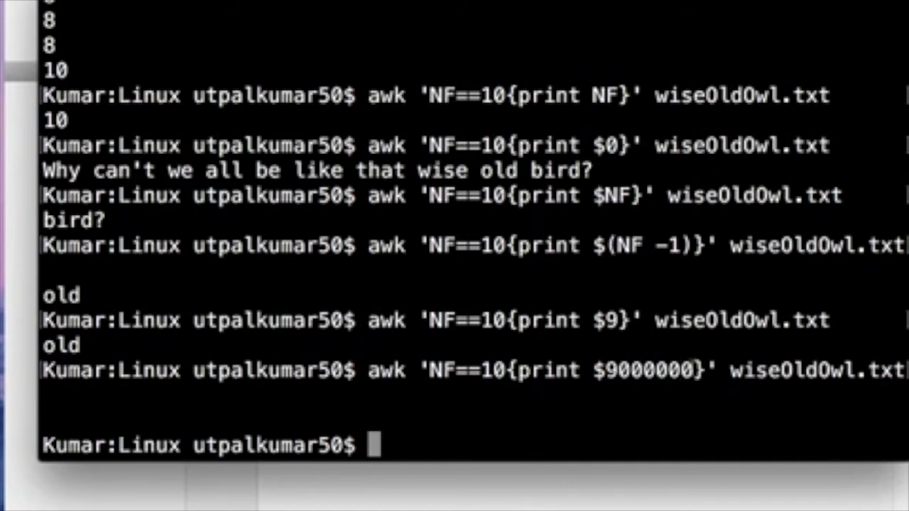
double_click(648, 369)
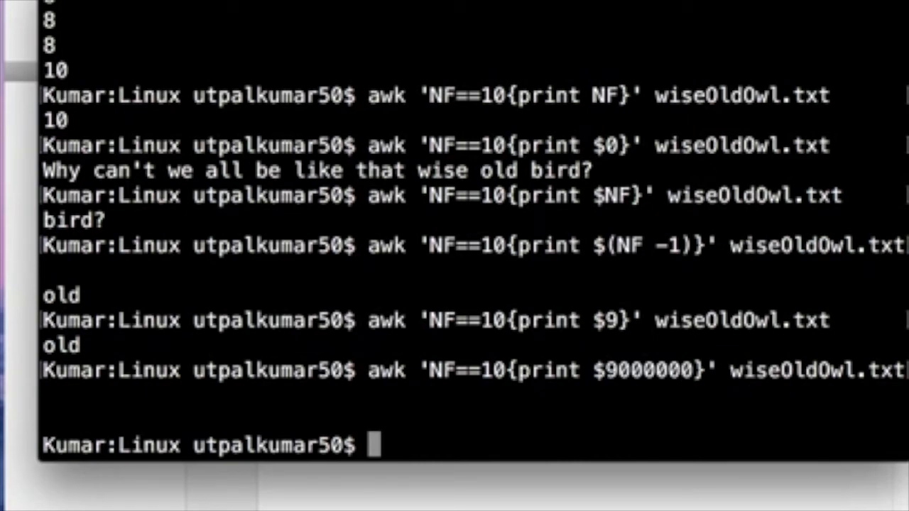
type("ls")
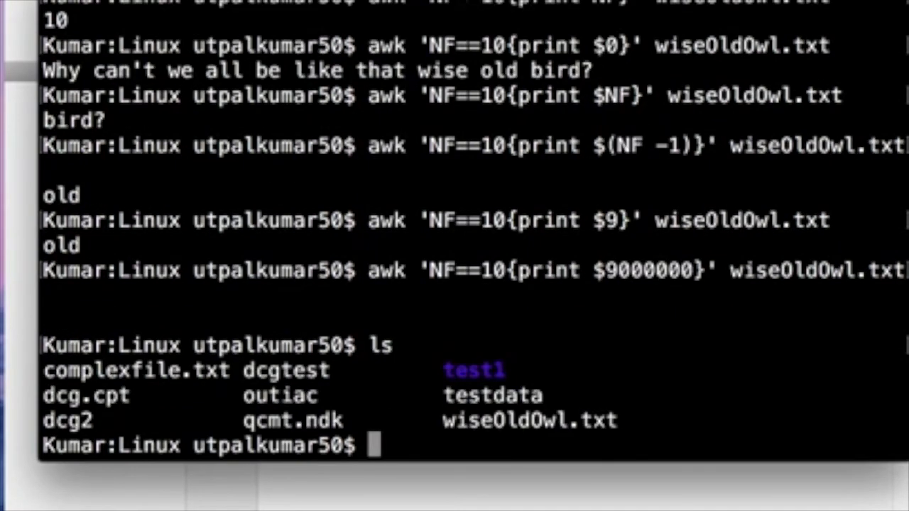
- Show the poem with cat and print every line with awk '{print $0}' wiseOldOwl.txt
type("cat wiseOldOwl.txt")
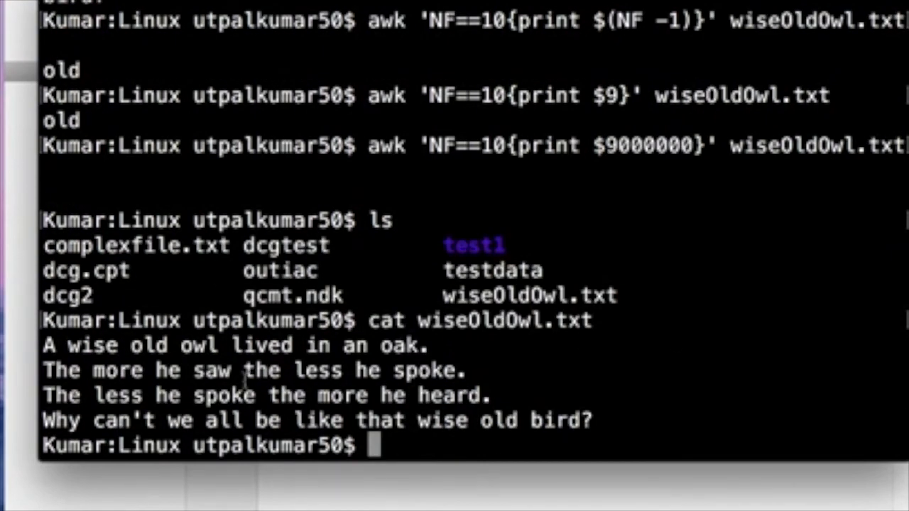
mouse_move(495, 370)
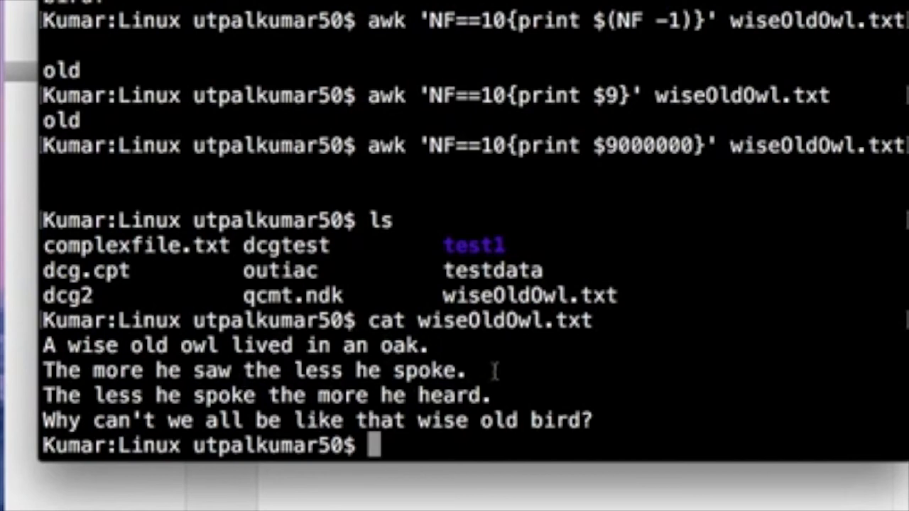
type("awk")
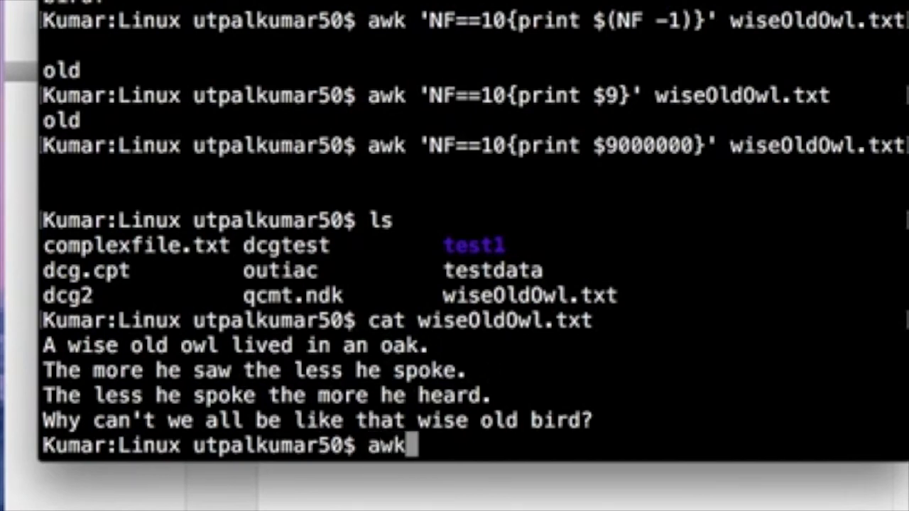
type("'{")
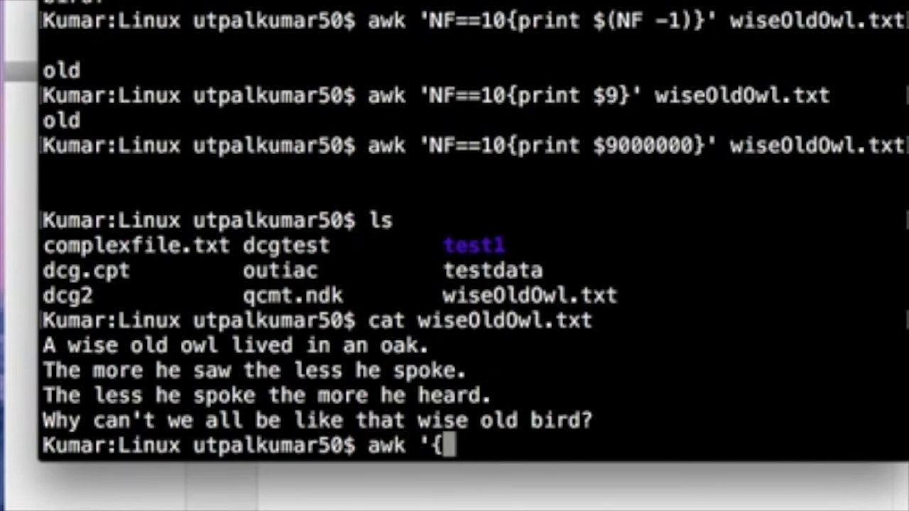
type("pritn")
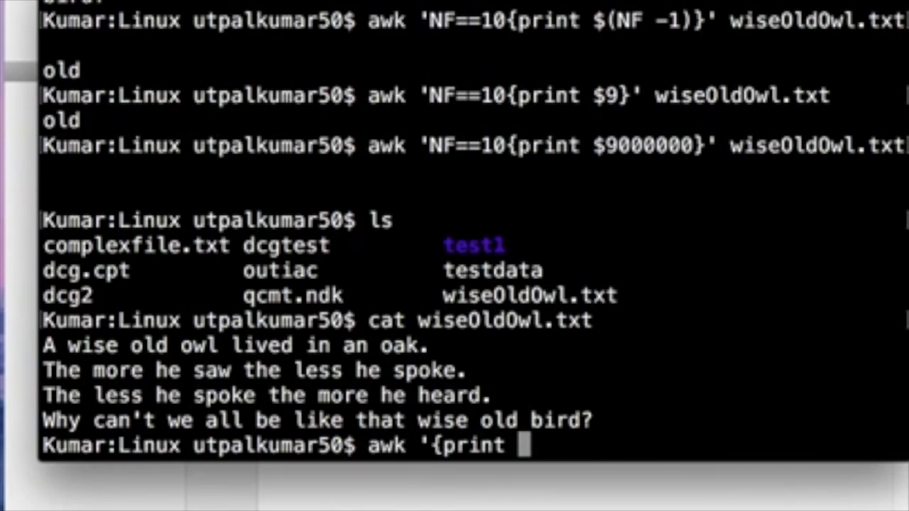
type("$0")
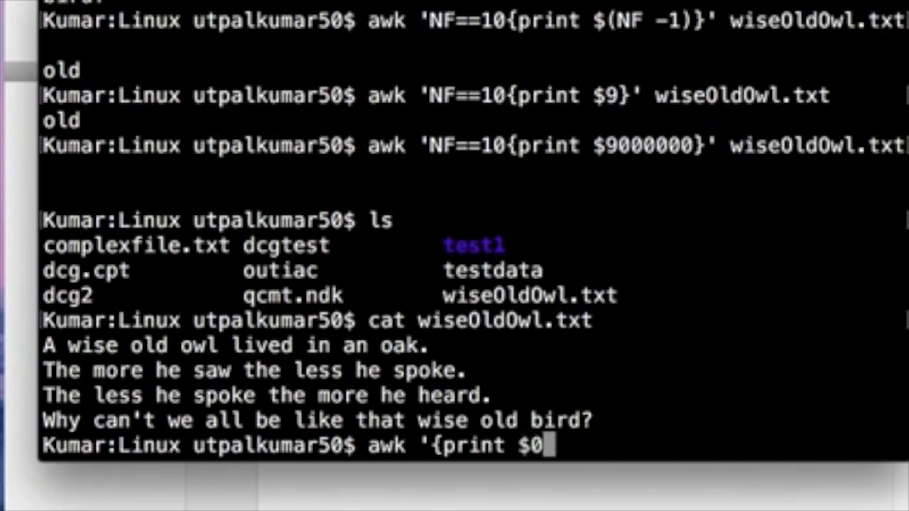
type("}' wiseOldOwl.txt")
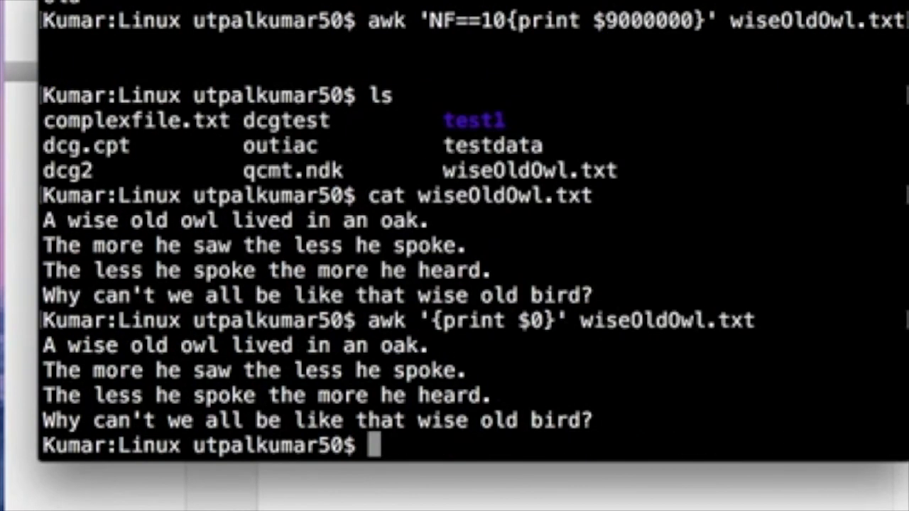
- Recall the awk command and insert the /heard/ pattern before the print block
type("awk '{print $0}' wiseOldOwl.txt")
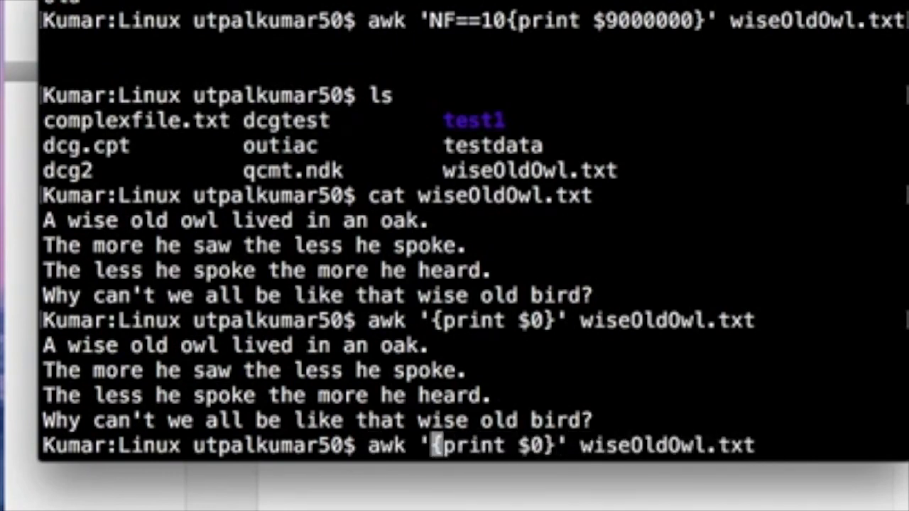
type("/")
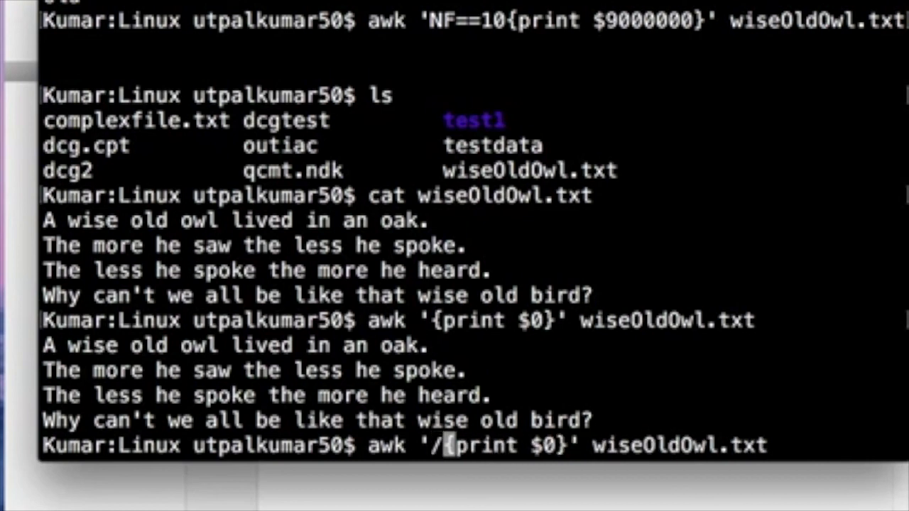
type("/")
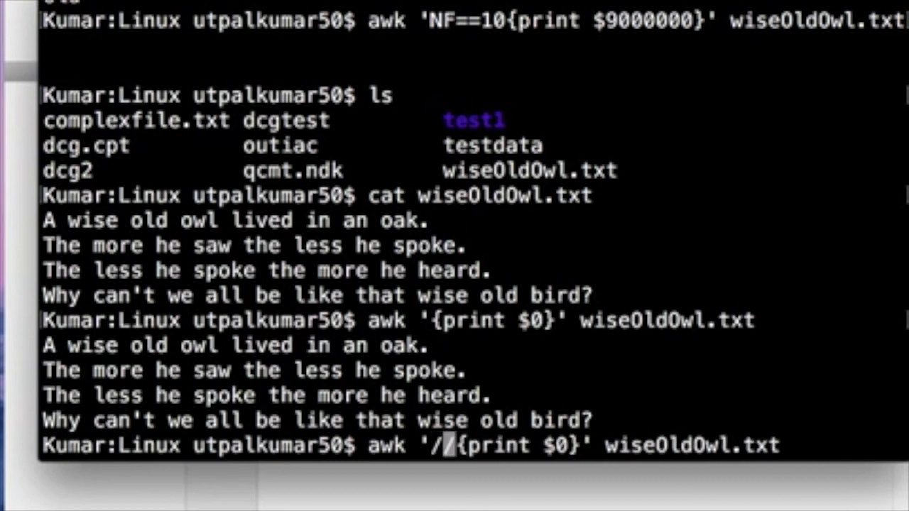
type("hea")
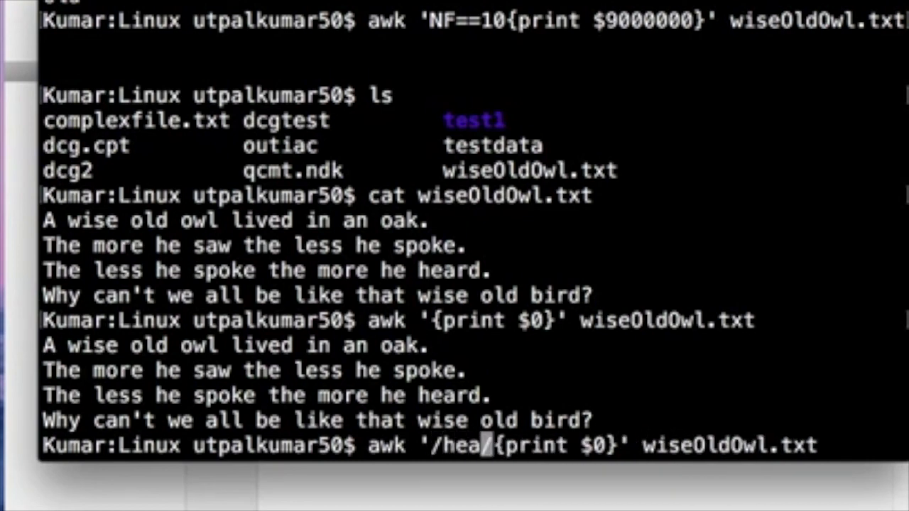
type("rd")
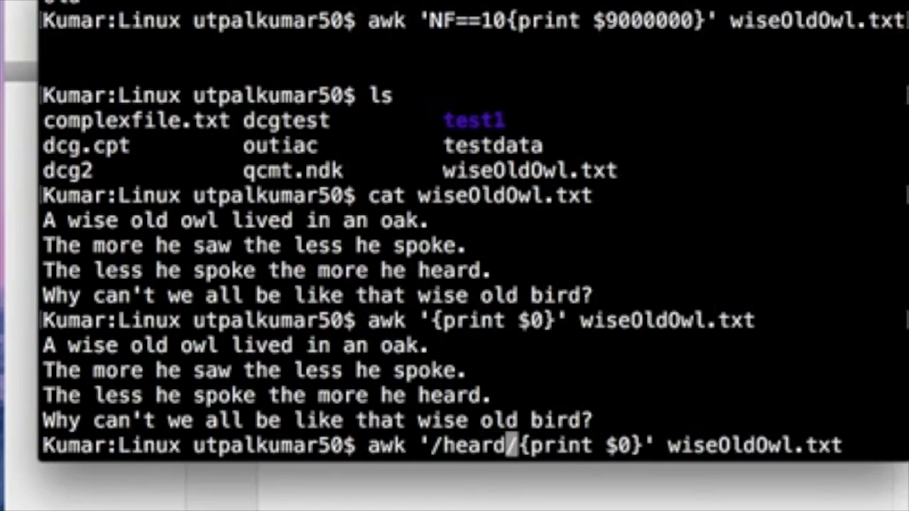